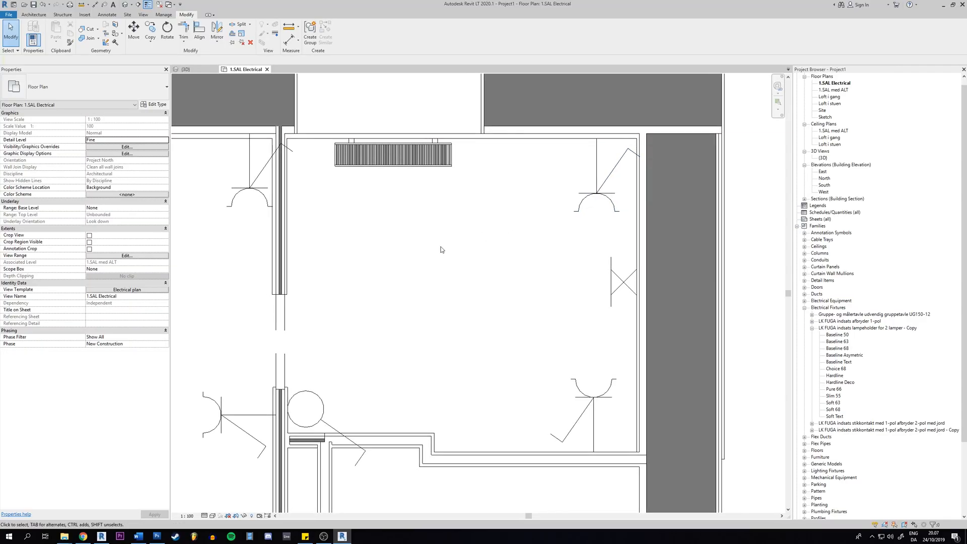
mouse_move(473, 266)
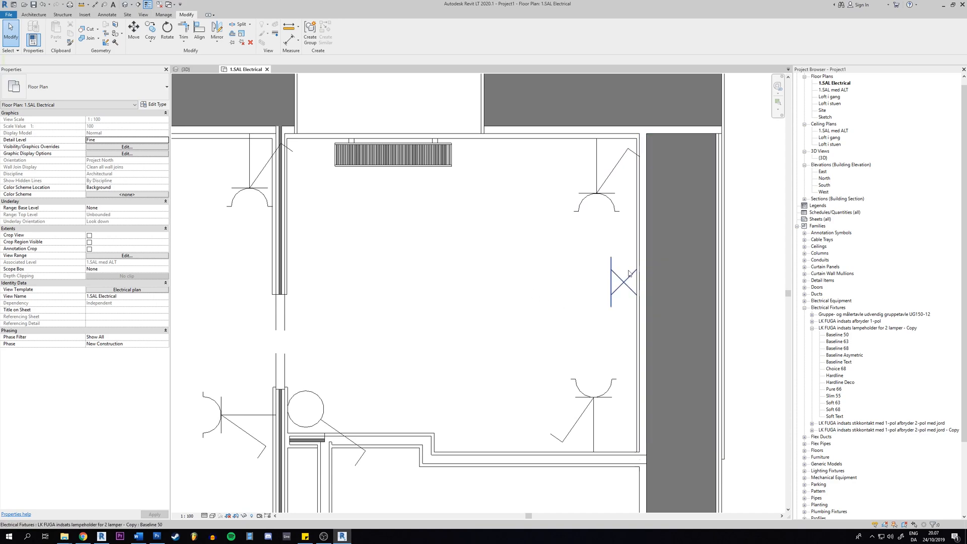
mouse_move(621, 288)
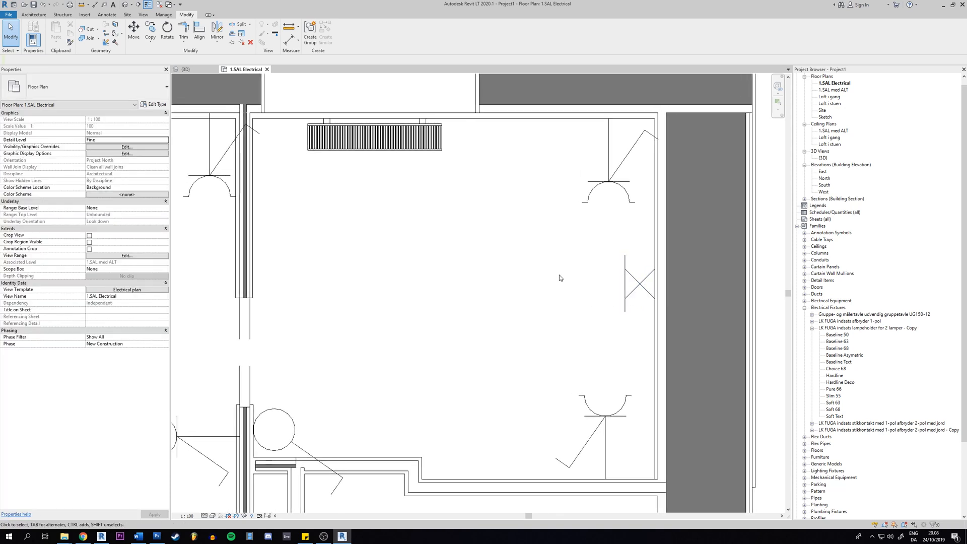
Select the light fixture in the plan and open its lampeholder family for editing.
click(625, 284)
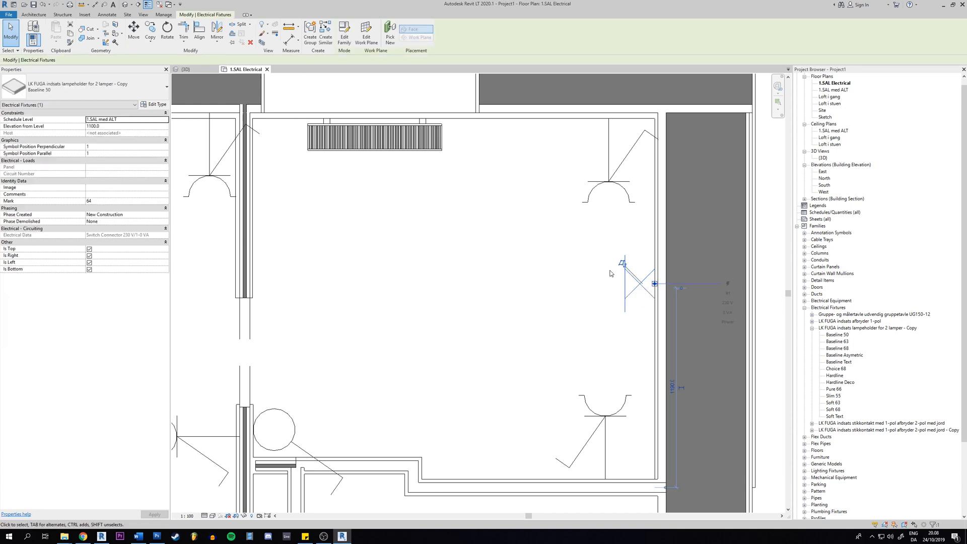
mouse_move(276, 103)
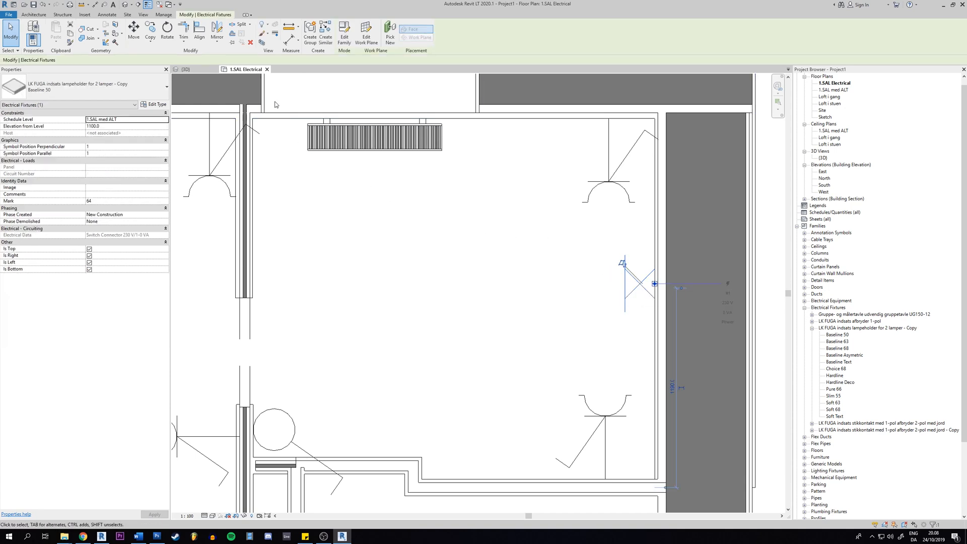
mouse_move(344, 30)
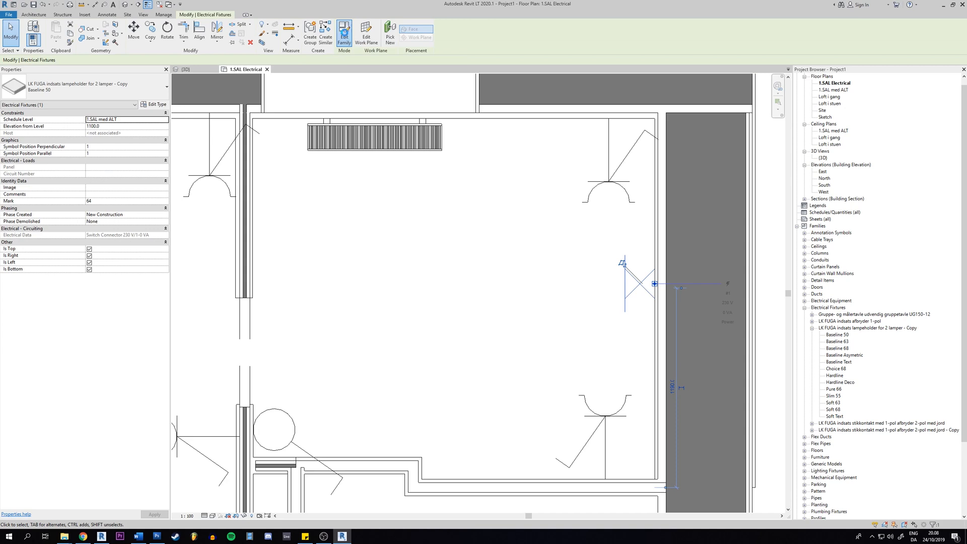
click(344, 30)
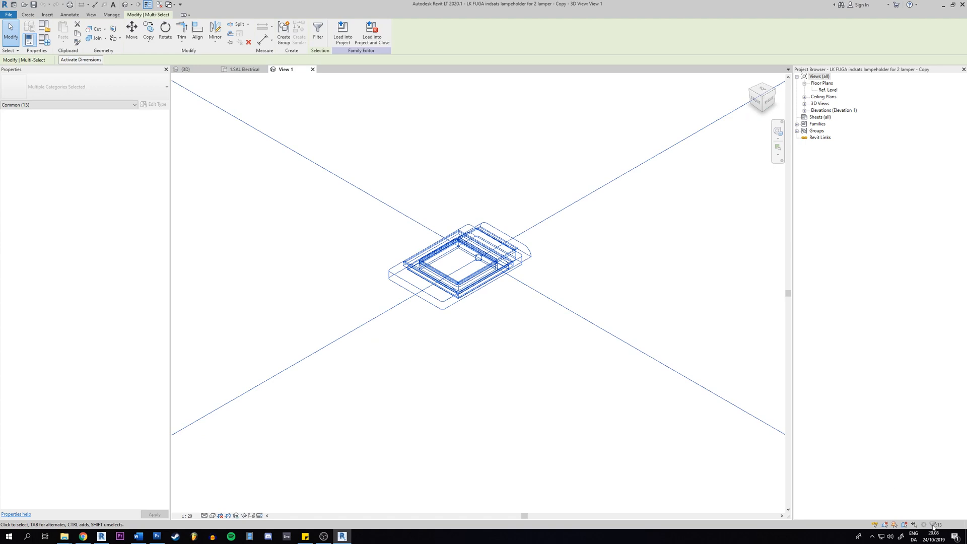
click(318, 30)
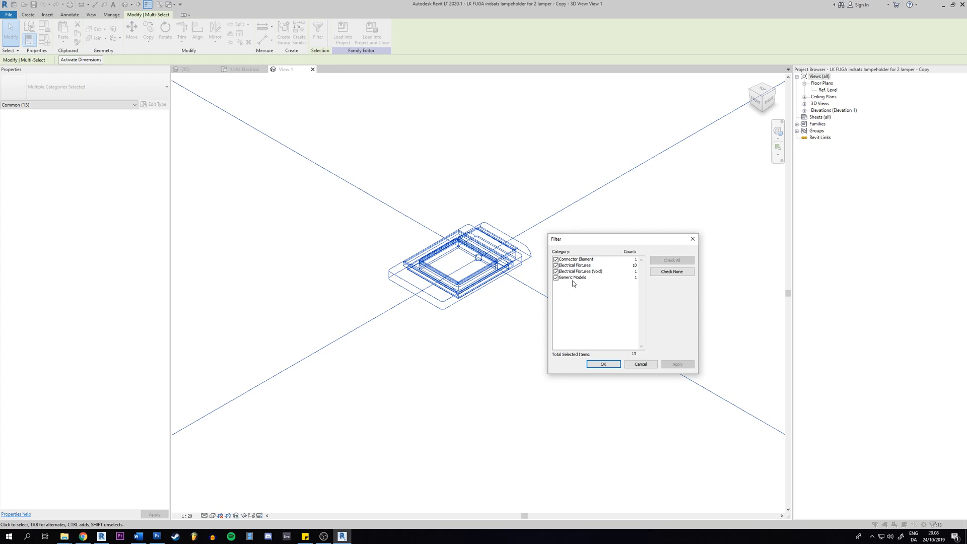
mouse_move(576, 285)
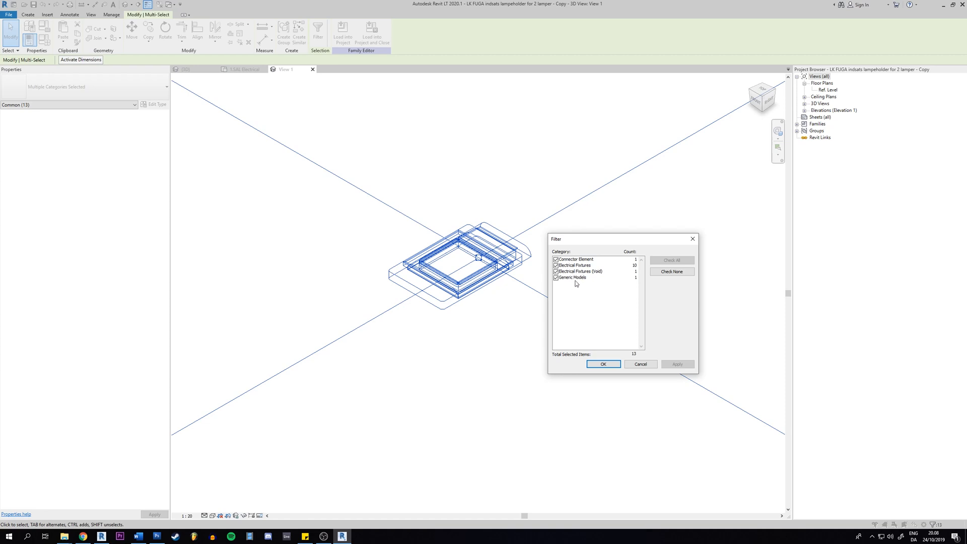
click(603, 364)
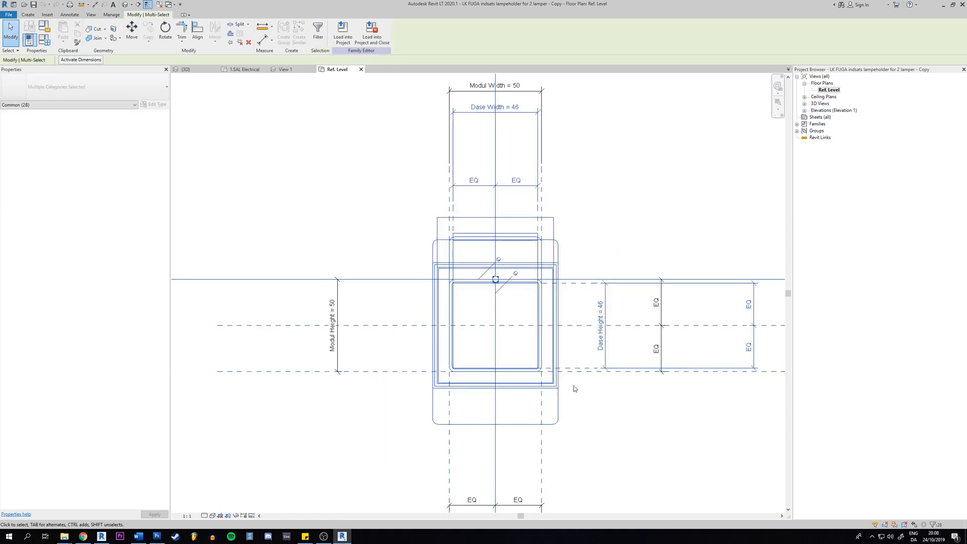
mouse_move(572, 400)
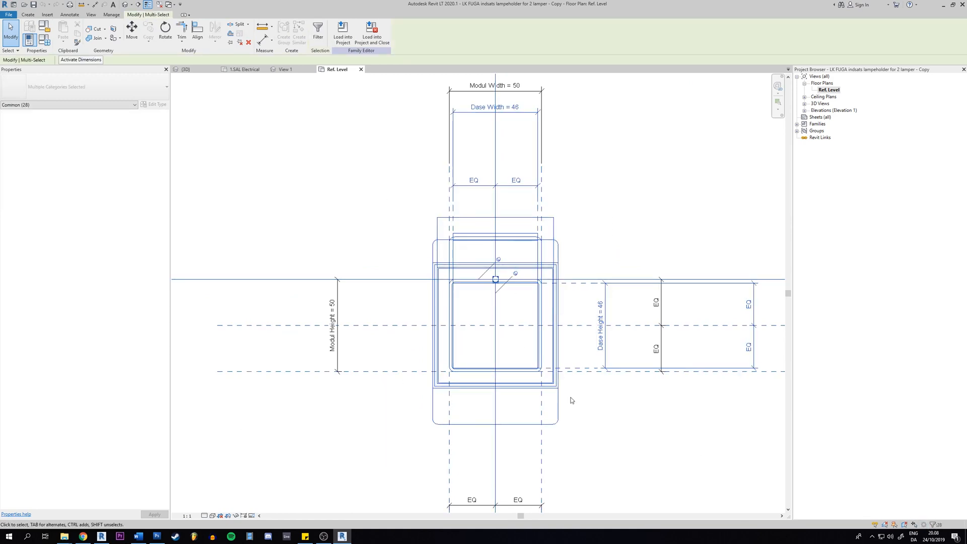
mouse_move(887, 504)
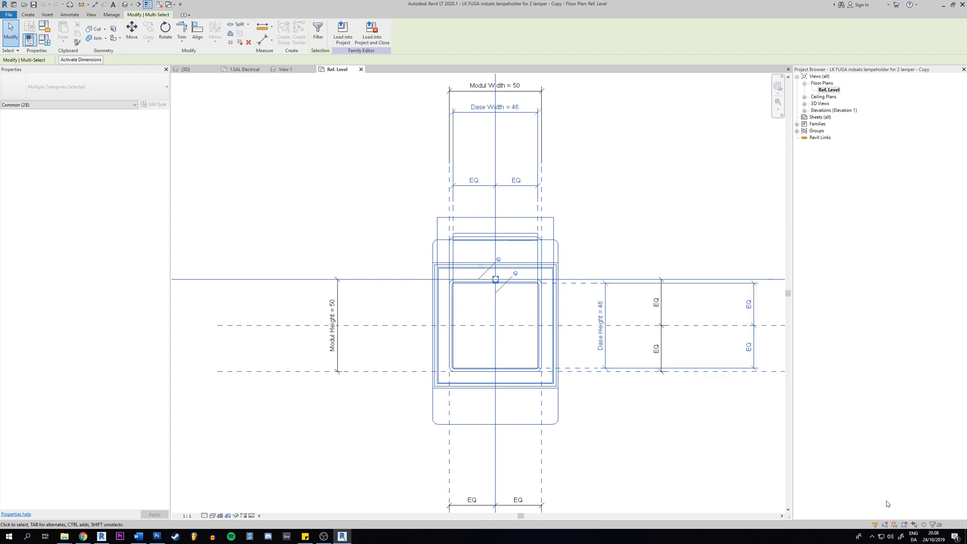
Filter the selection down to only the Generic Annotations category.
click(320, 30)
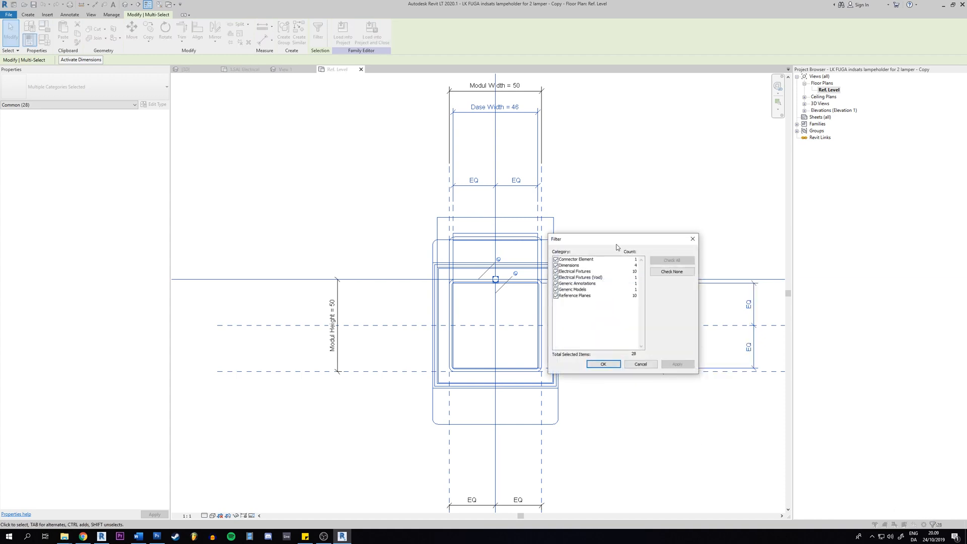
drag(620, 239, 641, 232)
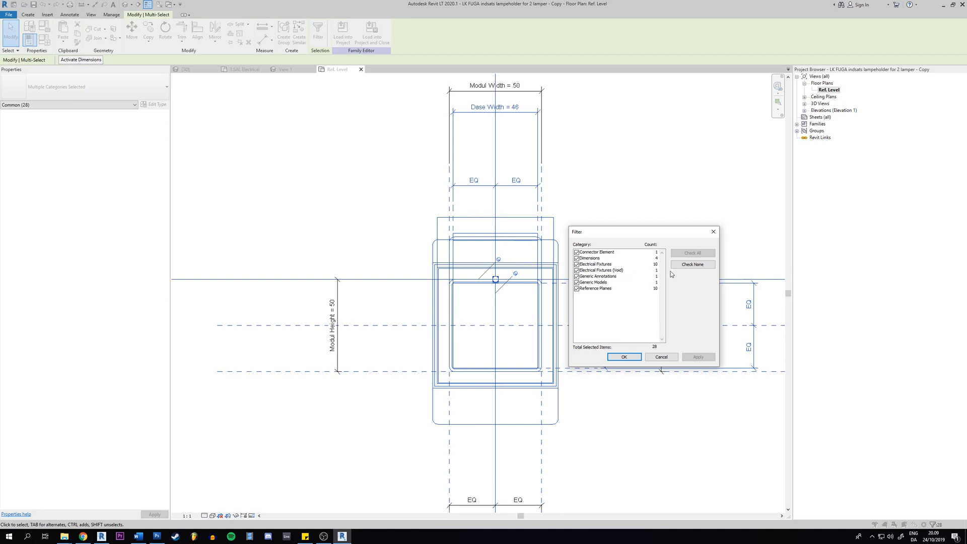
click(693, 264)
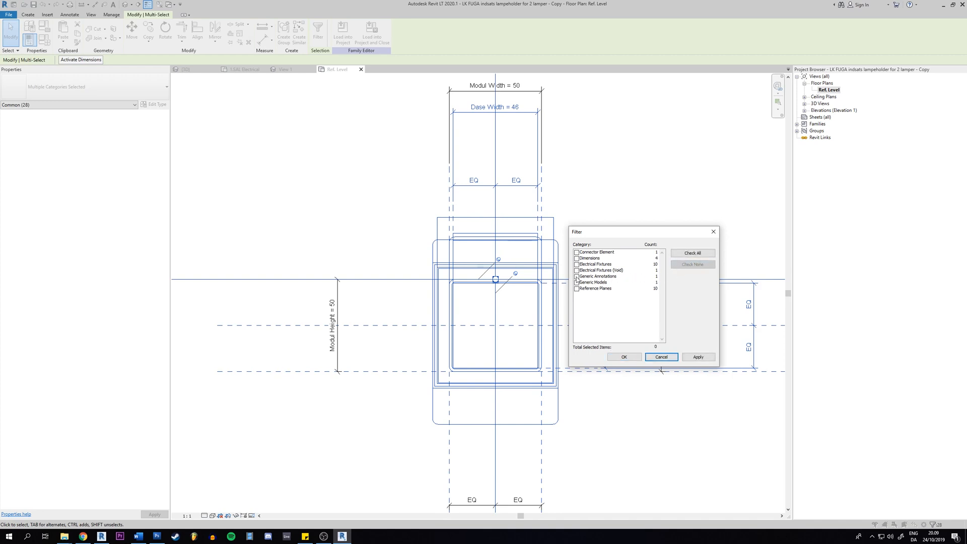
click(577, 277)
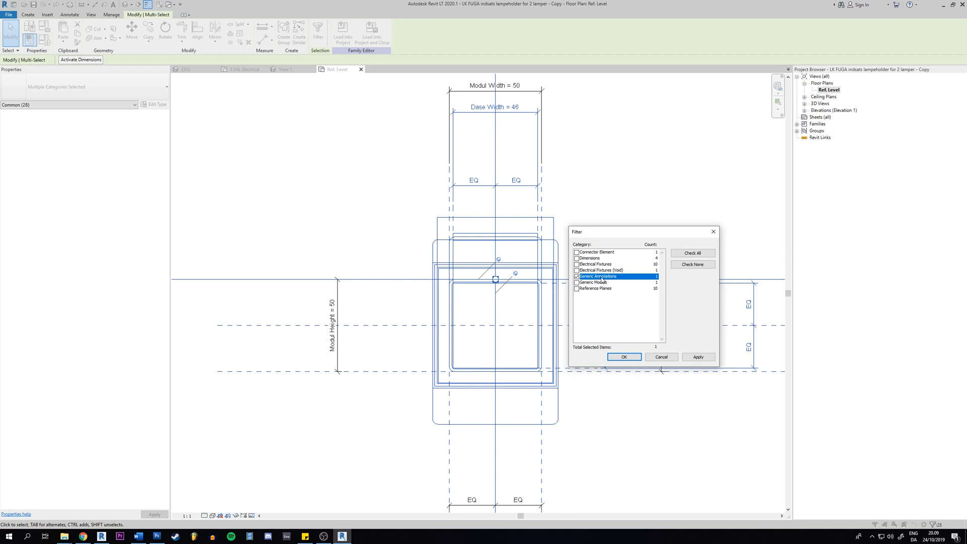
click(625, 356)
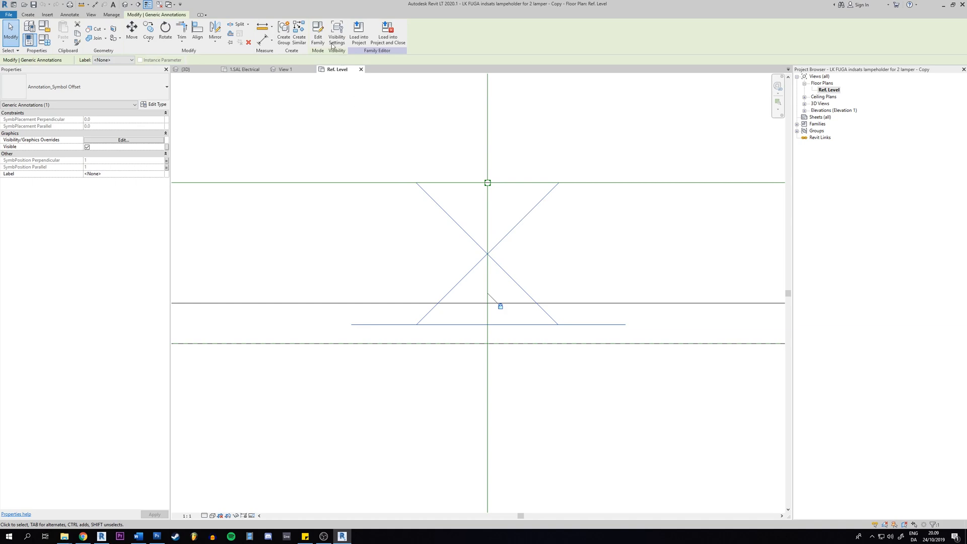
Open the selected Annotation_Symbol Offset family for editing.
click(317, 32)
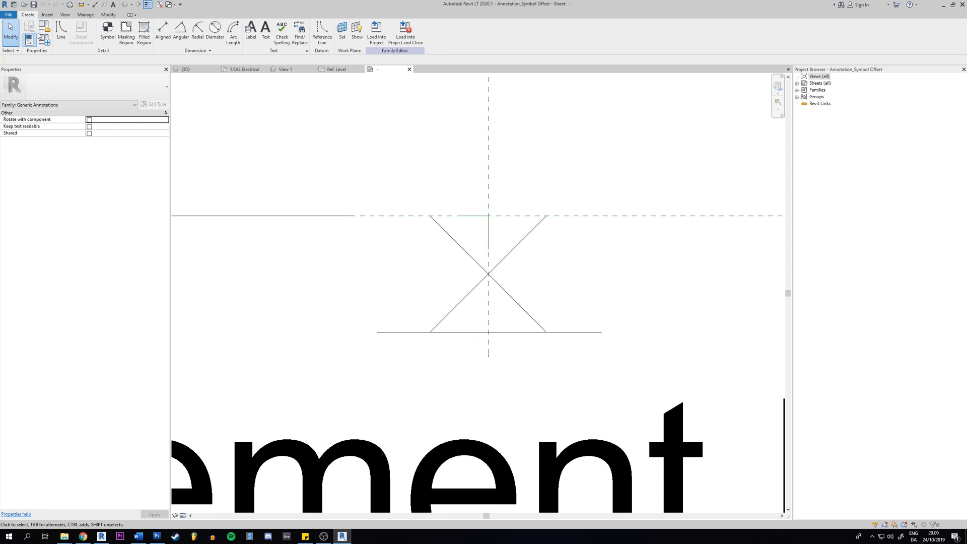
Draw the symbol as a circle crossed by two diagonal lines and deselect to review it.
click(63, 31)
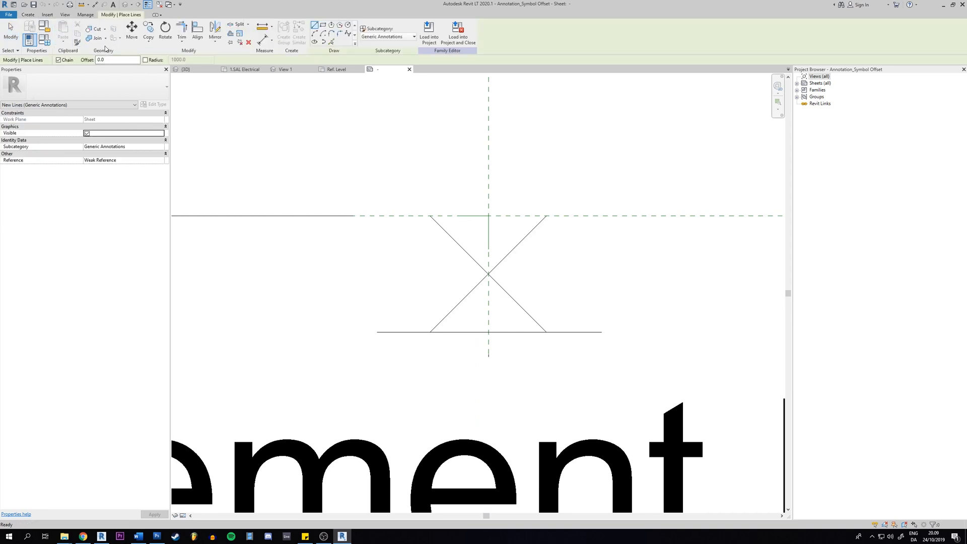
mouse_move(346, 24)
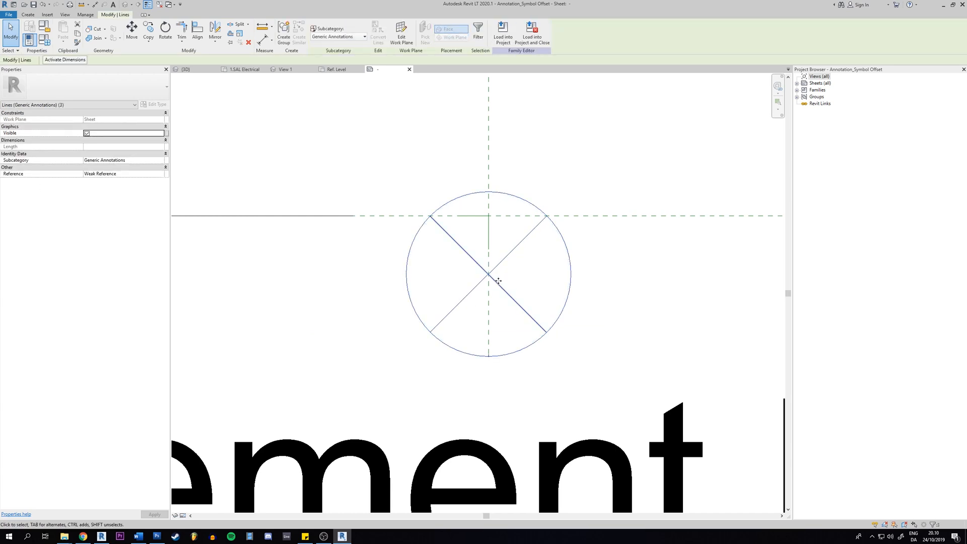
drag(498, 281, 498, 227)
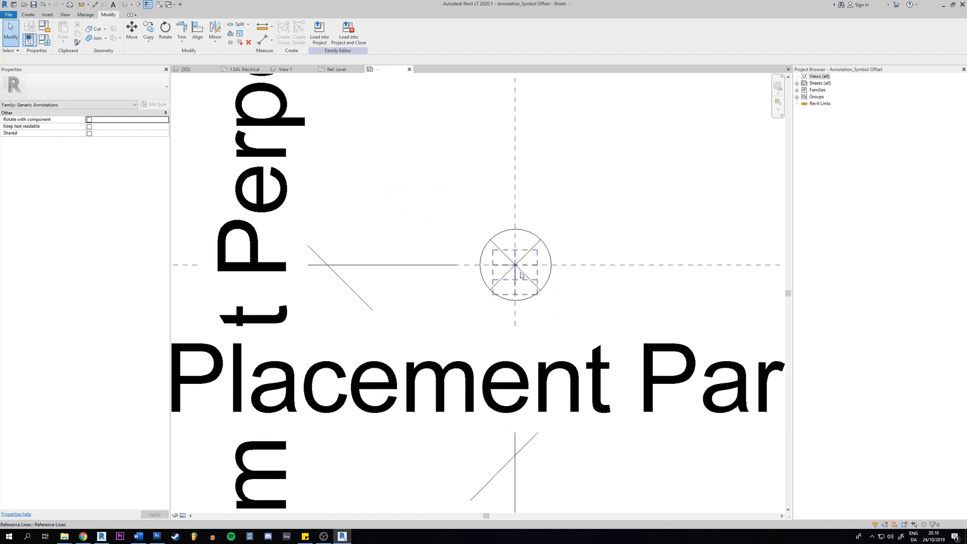
click(458, 206)
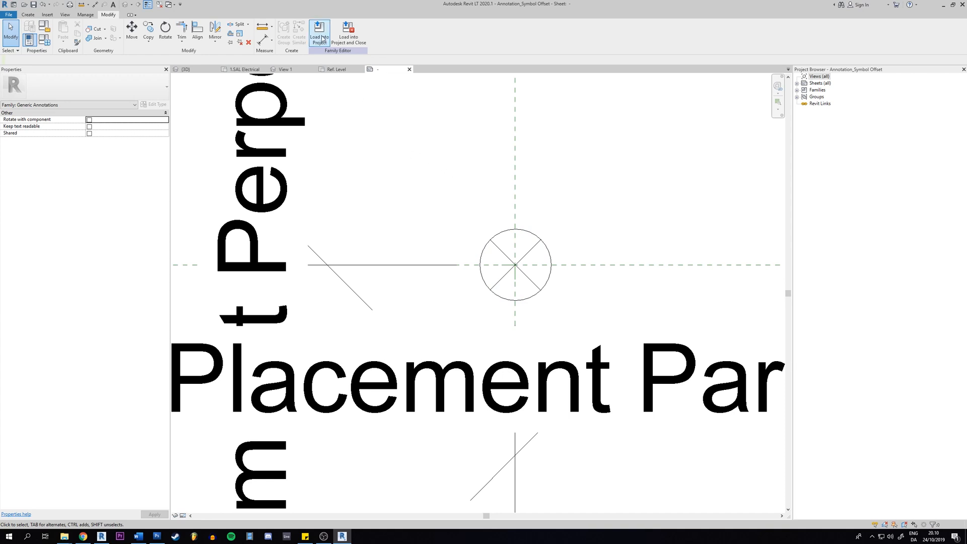
Load the revised symbol into the LK FUGA lampeholder family, overwriting the existing version.
click(320, 29)
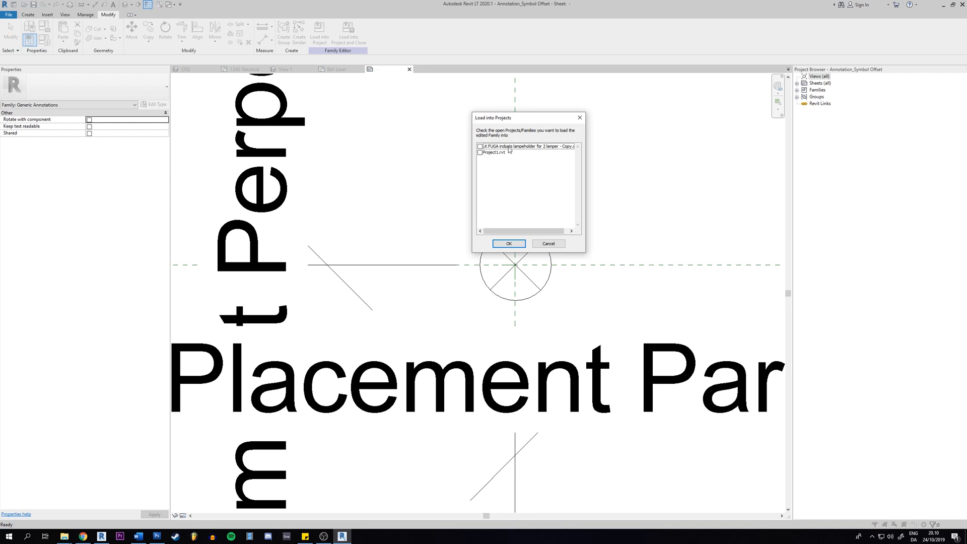
click(480, 146)
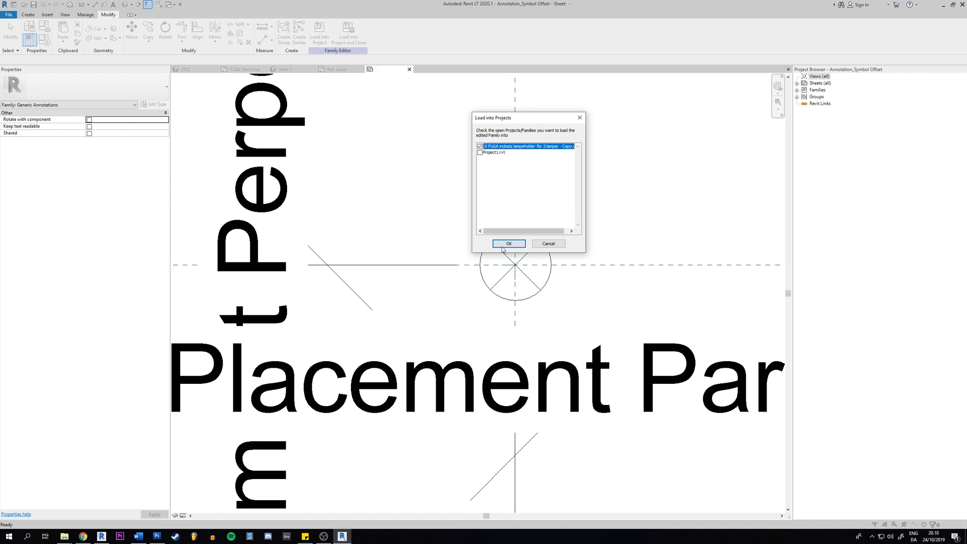
click(509, 243)
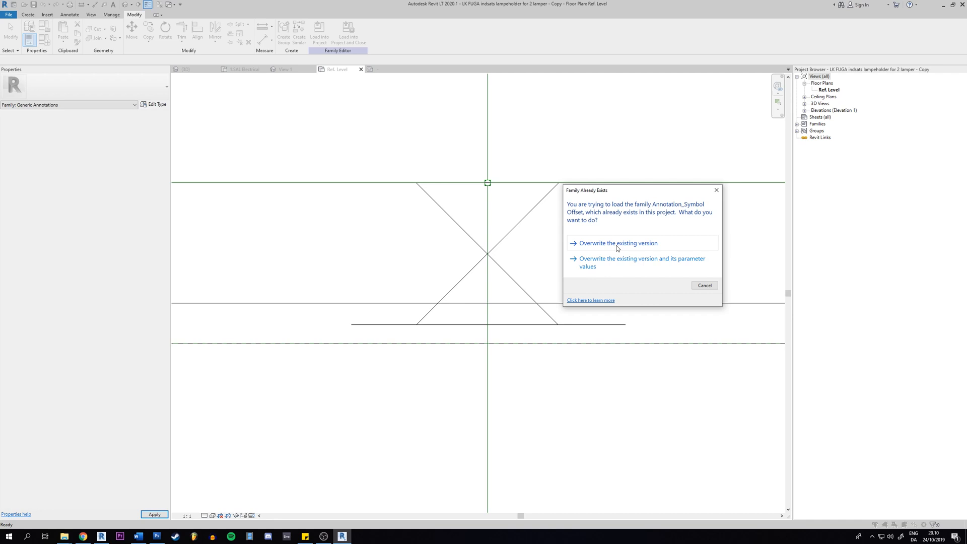
mouse_move(604, 246)
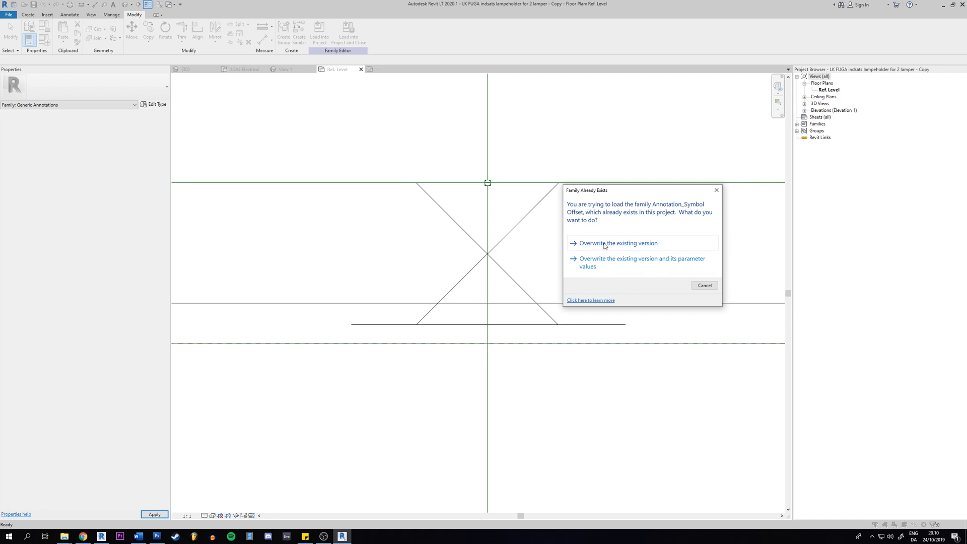
mouse_move(629, 254)
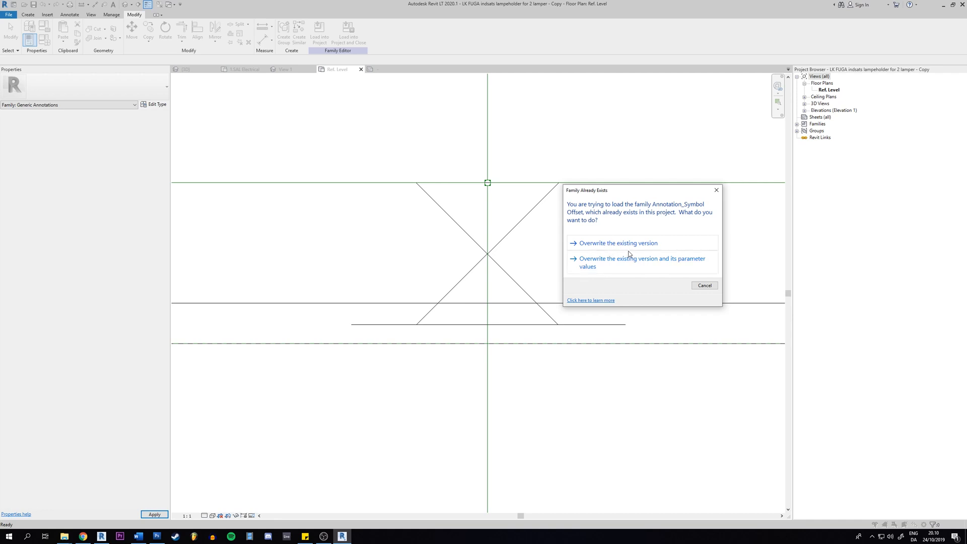
mouse_move(623, 226)
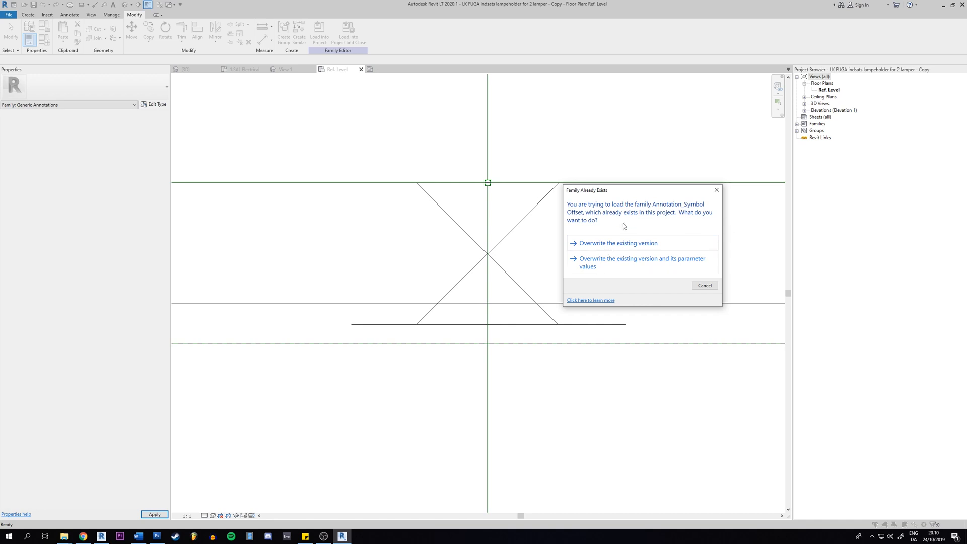
click(619, 243)
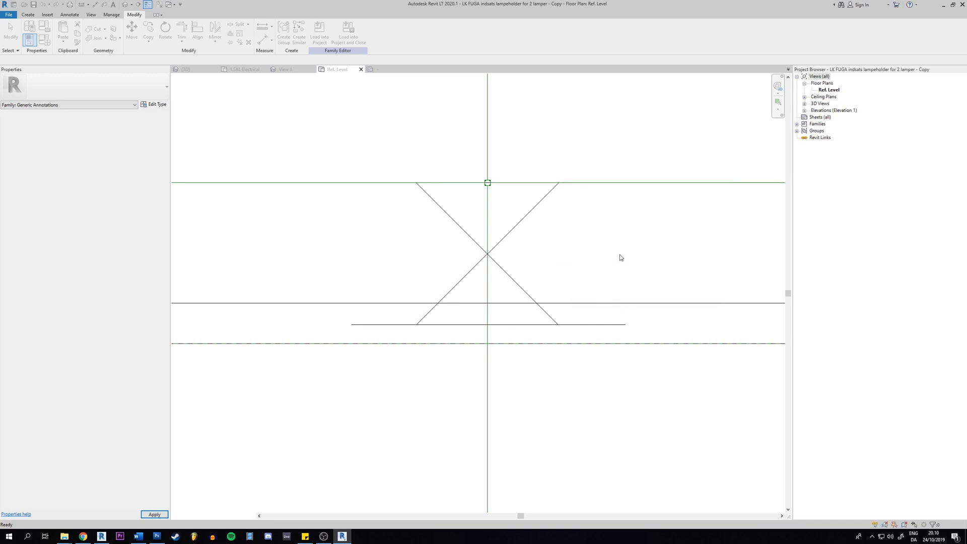
Load the updated lampeholder fixture family into Project1.rvt.
click(487, 182)
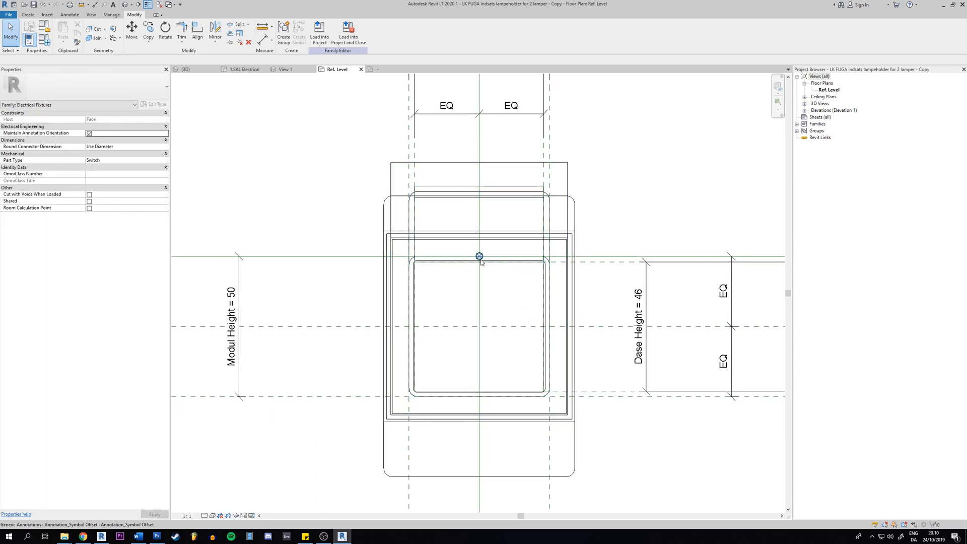
mouse_move(318, 28)
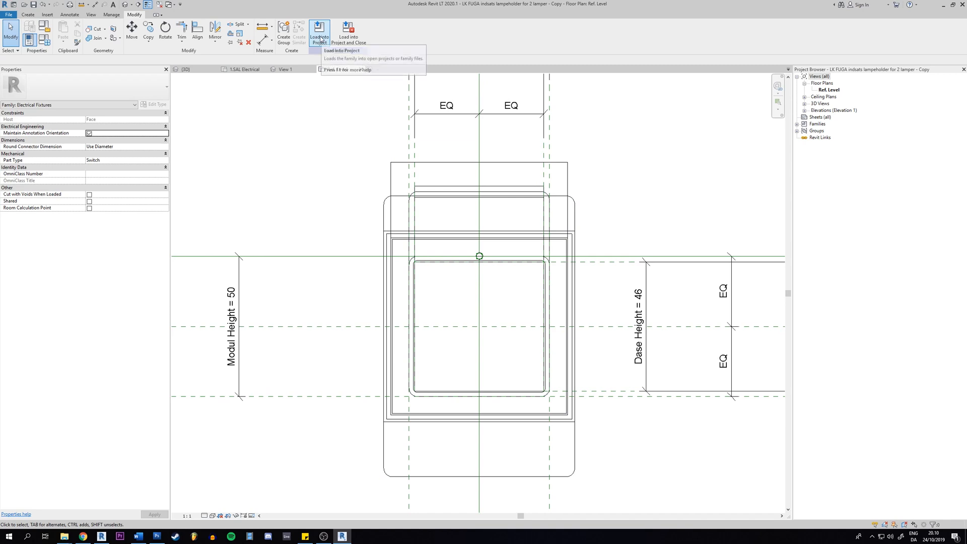
click(319, 28)
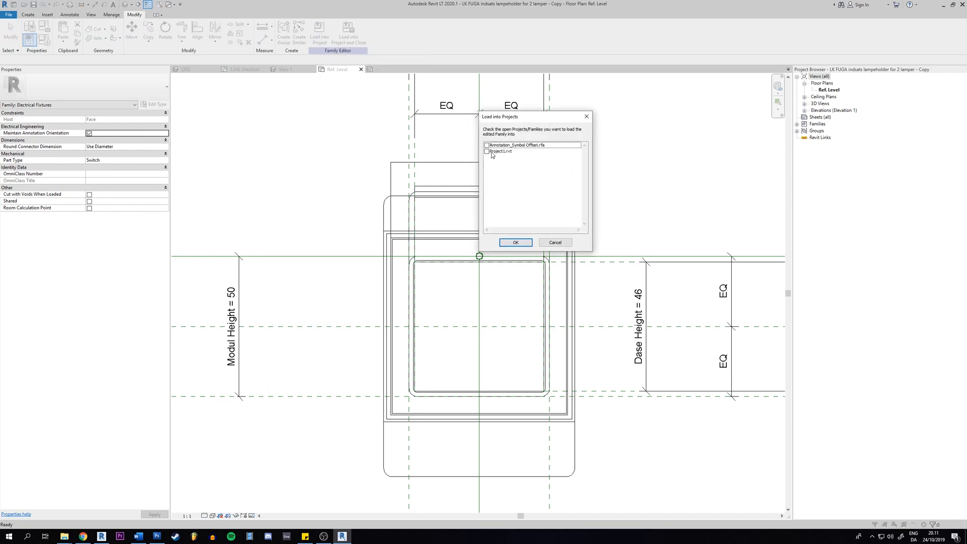
click(487, 151)
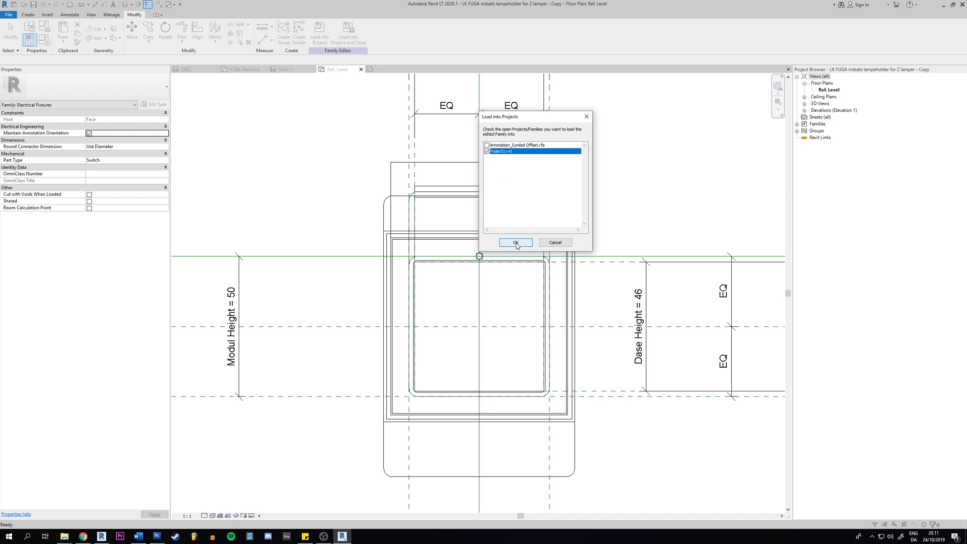
click(515, 242)
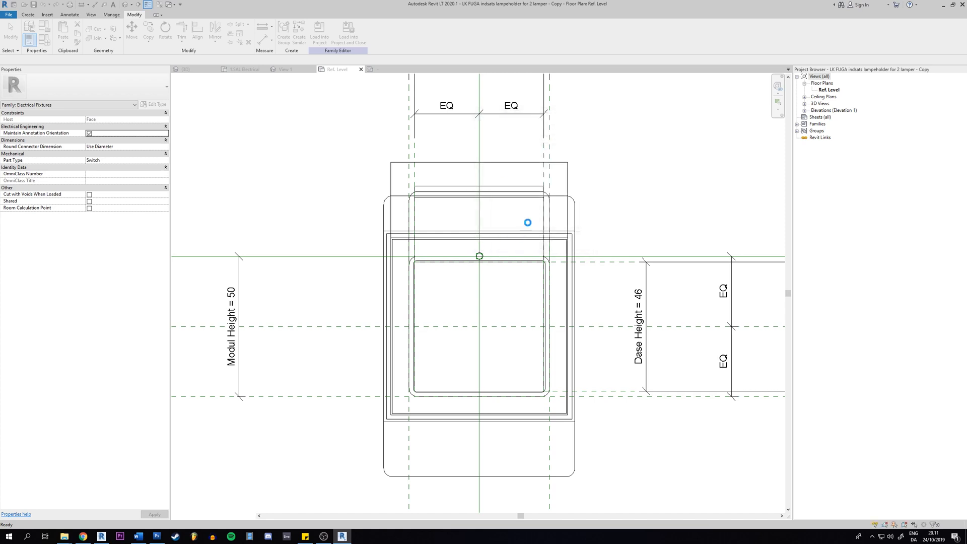
Overwrite the existing fixture family in Project1 and select the fixture to check its crossed-circle symbol.
click(320, 28)
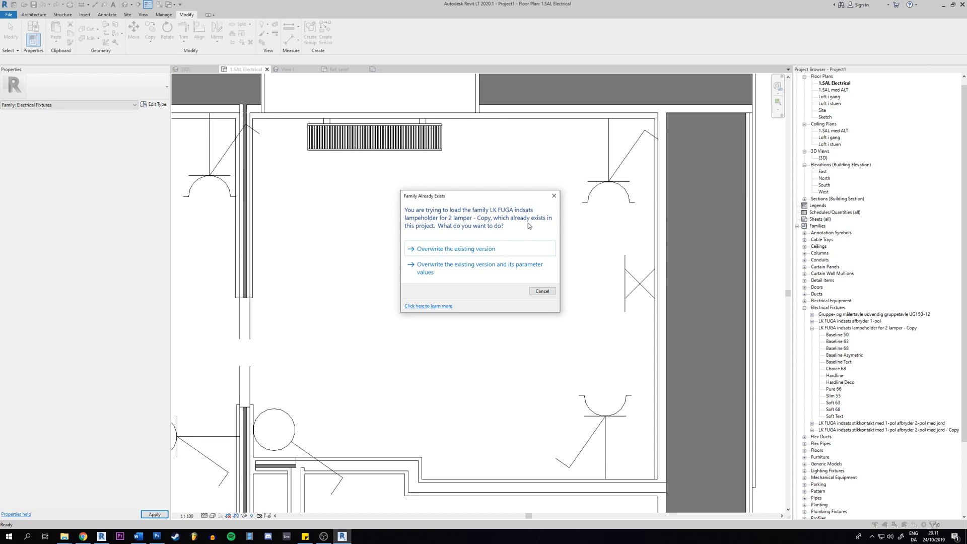
mouse_move(459, 252)
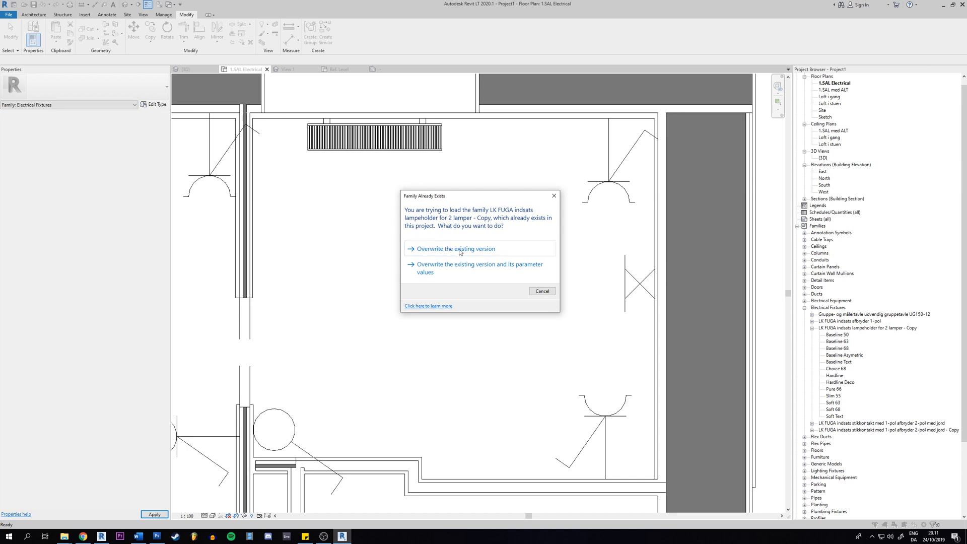
click(456, 249)
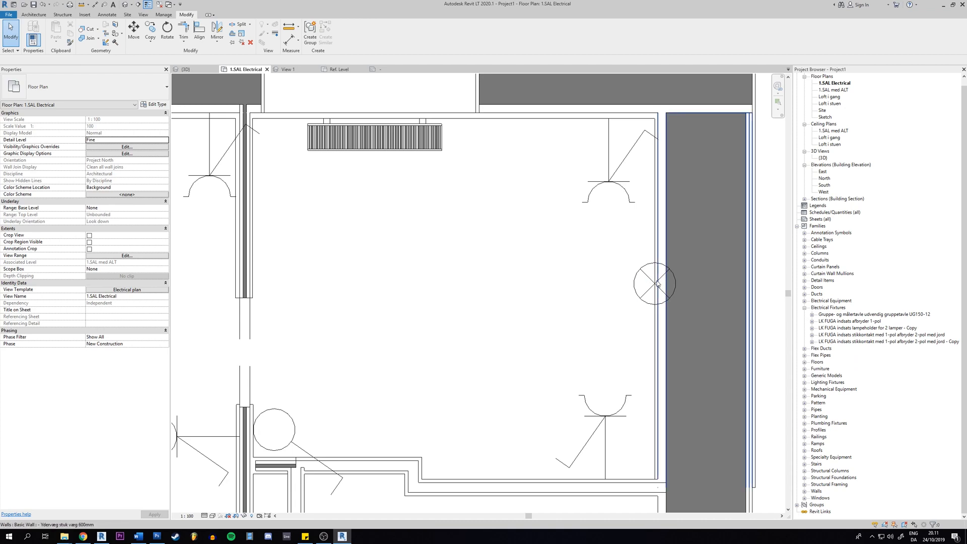
click(655, 284)
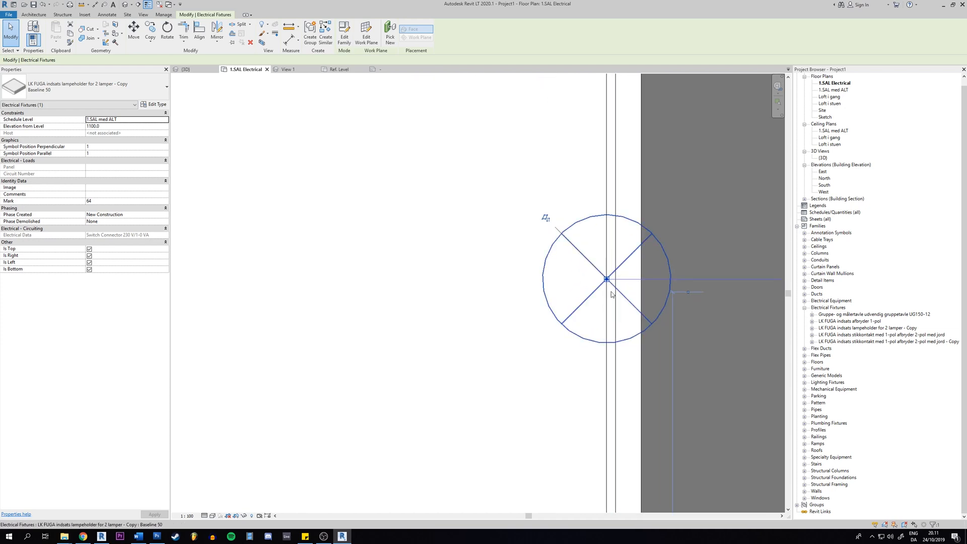
mouse_move(588, 292)
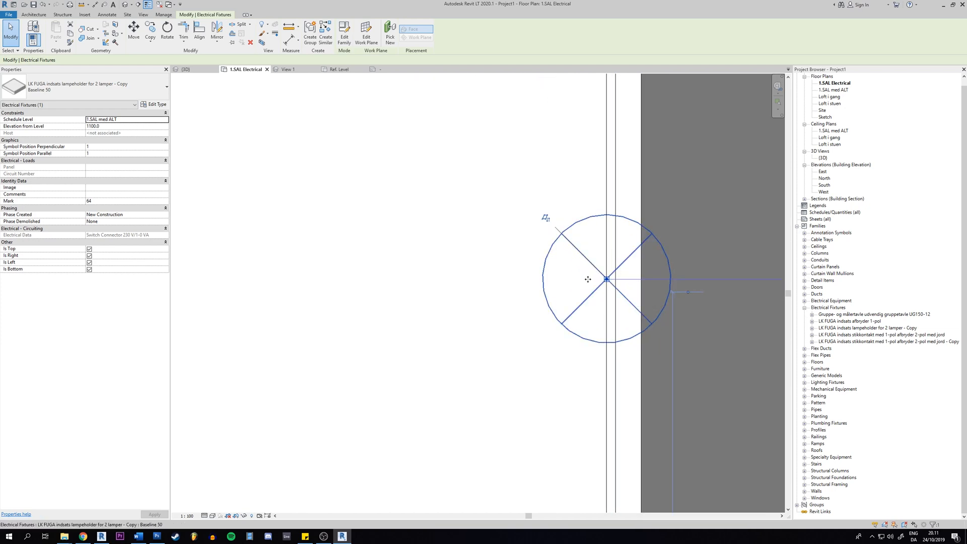